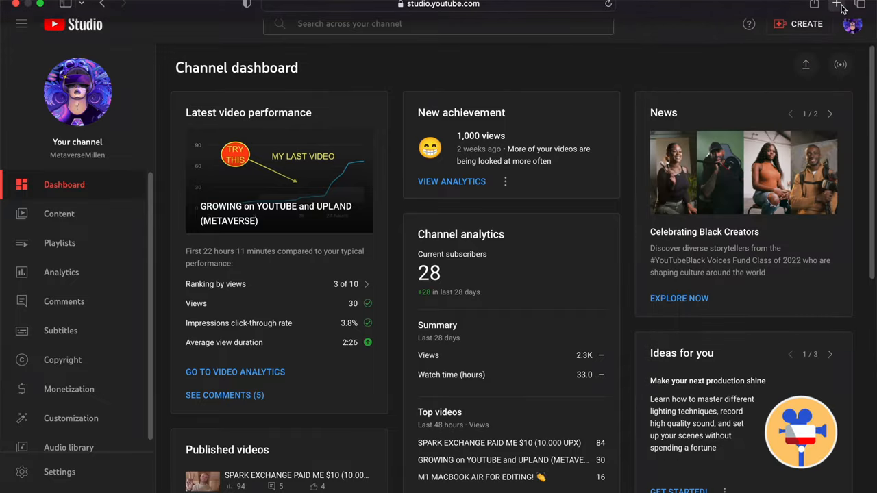
Start a new browser tab showing the start page with favourites
{"action": "left_click", "coordinate": [838, 5]}
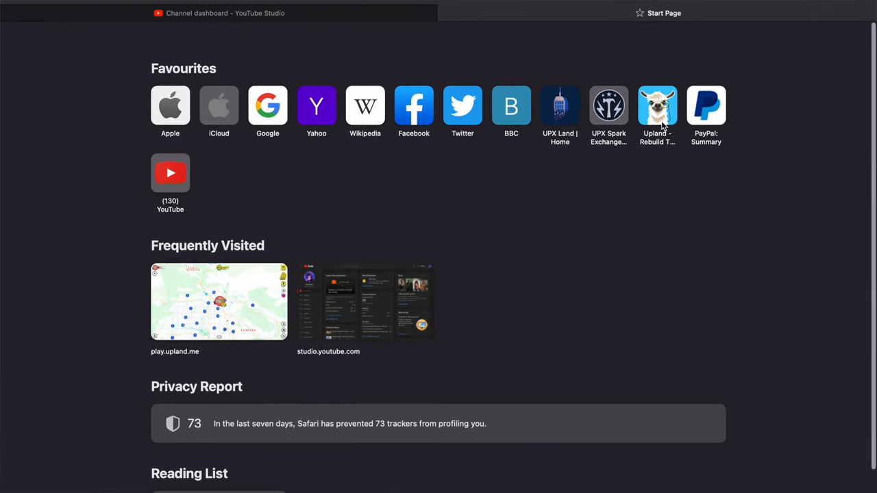
Launch Upland from favourites, dismiss the NFLPA Legits popup and bring up the Quick Menu
{"action": "left_click", "coordinate": [657, 105]}
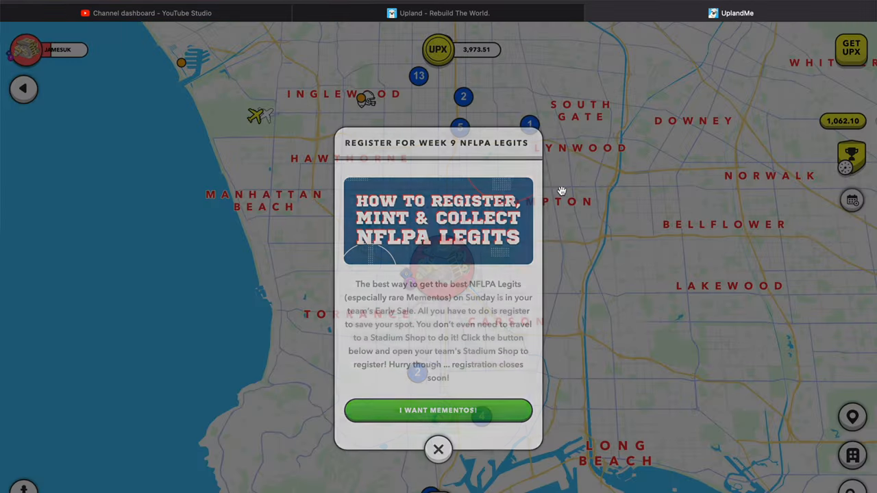
{"action": "left_click", "coordinate": [438, 449]}
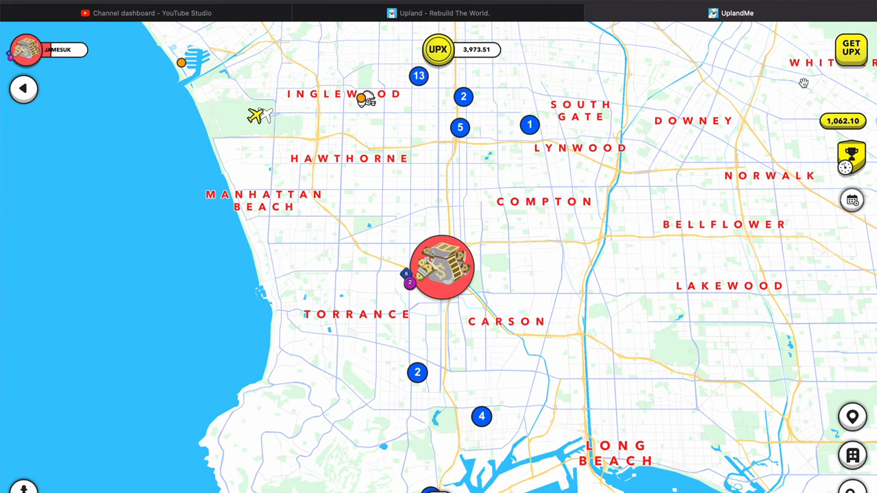
{"action": "mouse_move", "coordinate": [849, 159]}
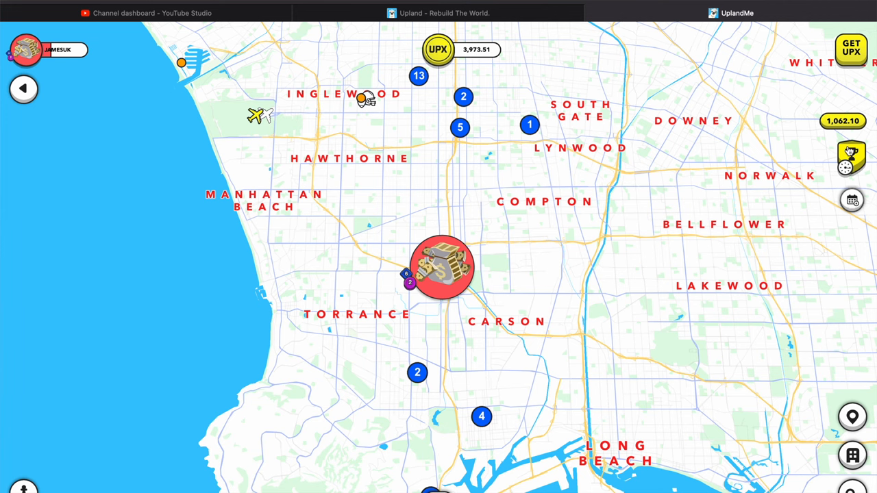
{"action": "left_click", "coordinate": [438, 265]}
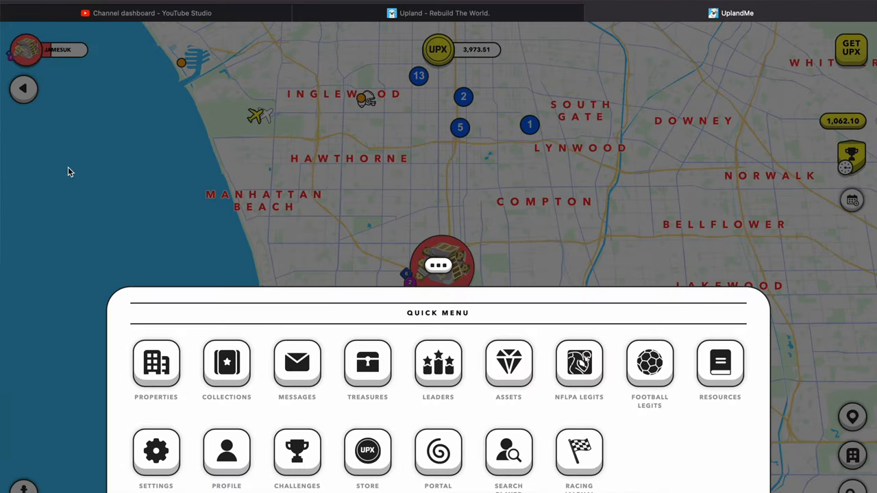
Review the Properties dashboard's net worth and property value, then return to the map
{"action": "left_click", "coordinate": [156, 370]}
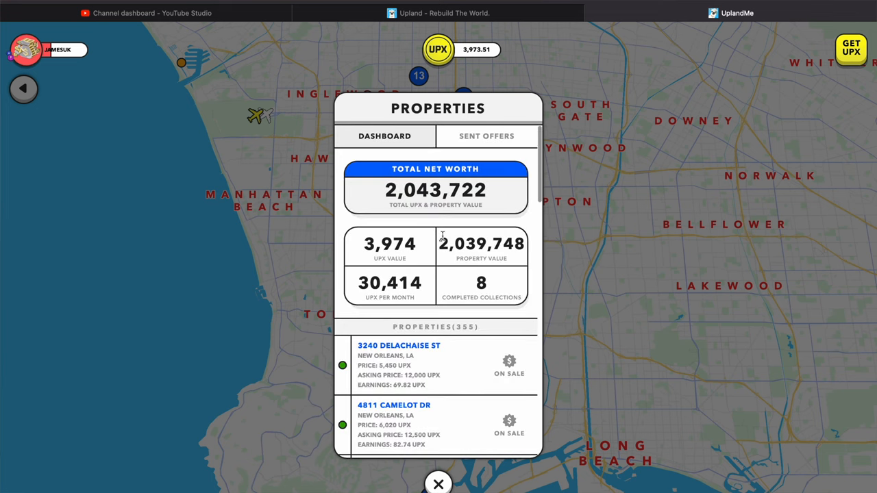
{"action": "mouse_move", "coordinate": [452, 256]}
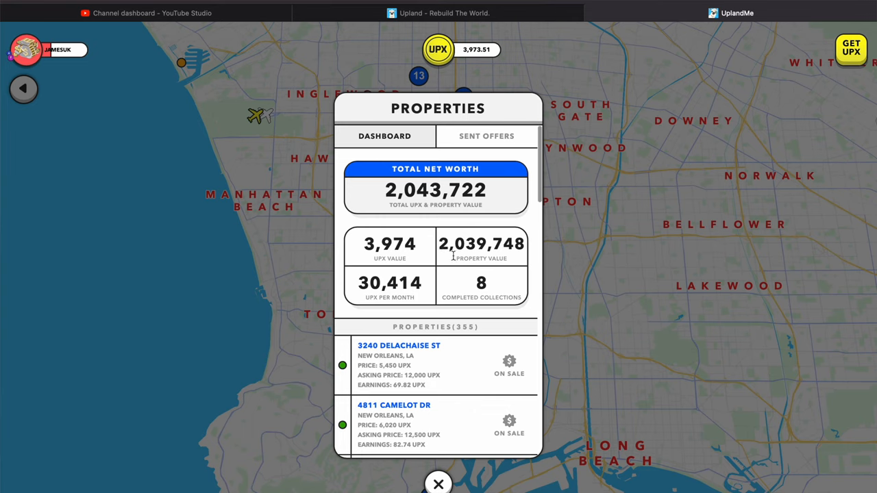
{"action": "mouse_move", "coordinate": [496, 252]}
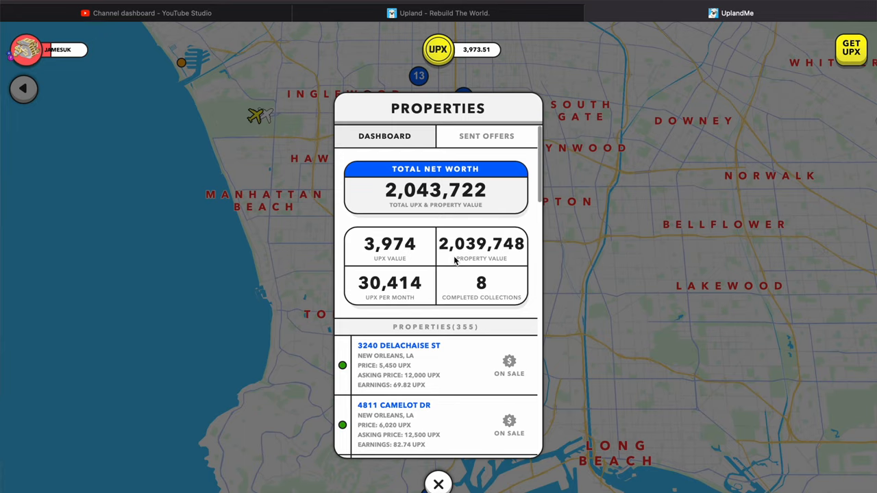
{"action": "mouse_move", "coordinate": [382, 262]}
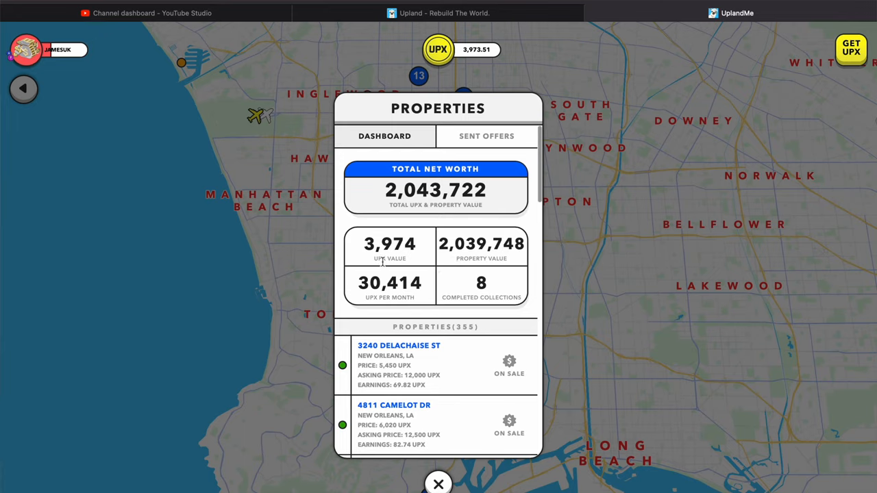
{"action": "left_click", "coordinate": [438, 485]}
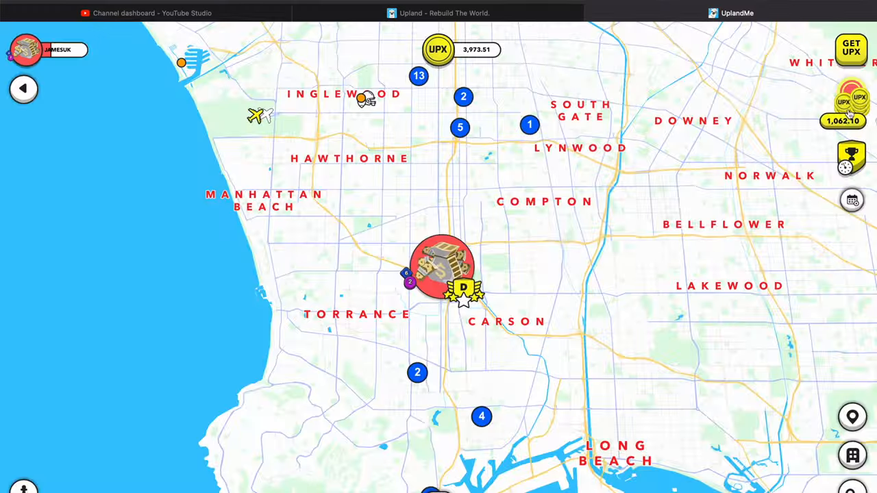
Collect all pending UPX earnings from the earnings list and return to the map
{"action": "left_click", "coordinate": [852, 103]}
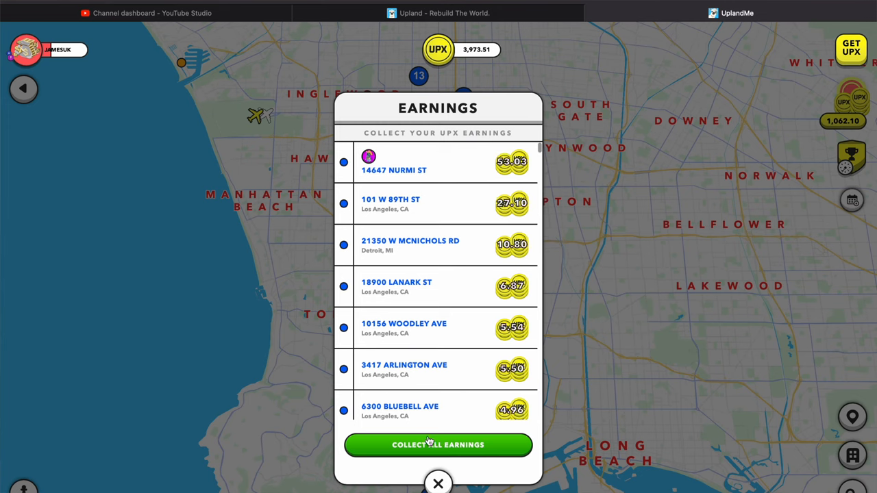
{"action": "left_click", "coordinate": [438, 443]}
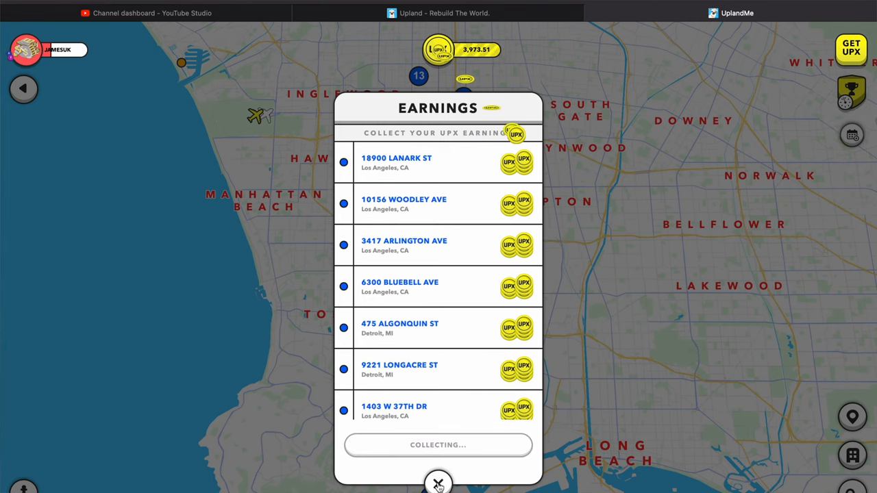
{"action": "left_click", "coordinate": [438, 482]}
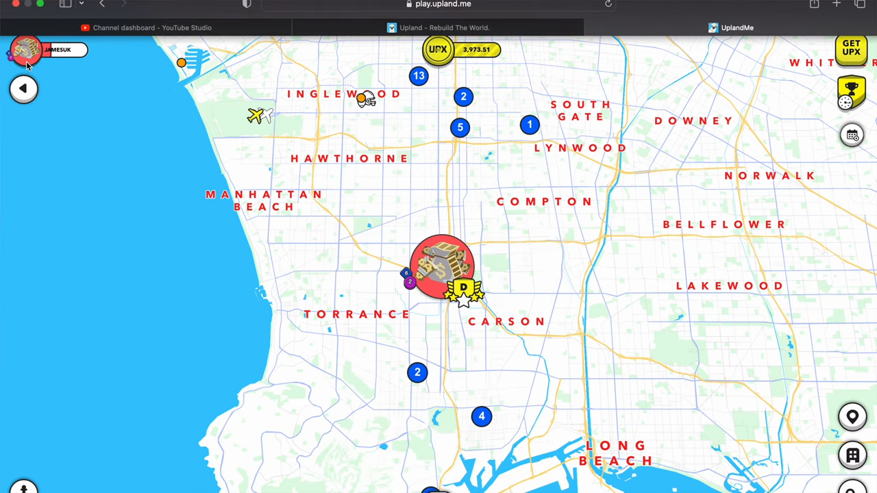
From the player profile's Spark Balance, show the construction the 1.25 staked Spark funds
{"action": "left_click", "coordinate": [26, 50]}
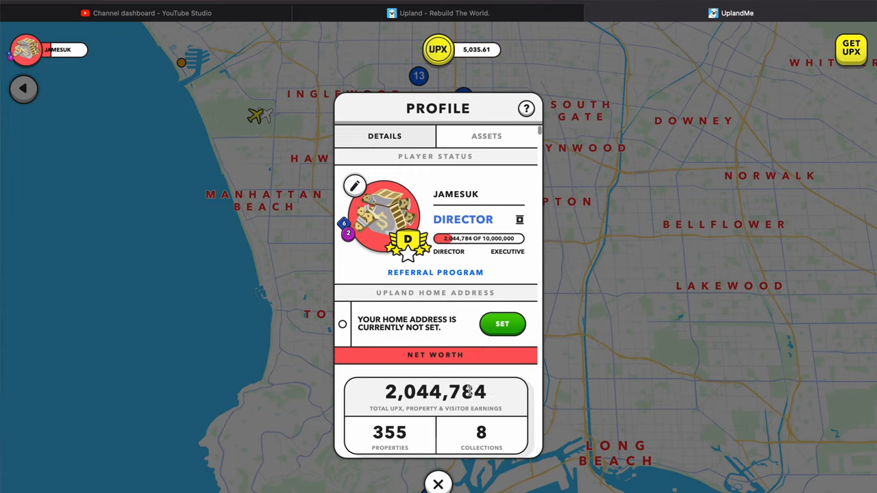
{"action": "mouse_move", "coordinate": [474, 404]}
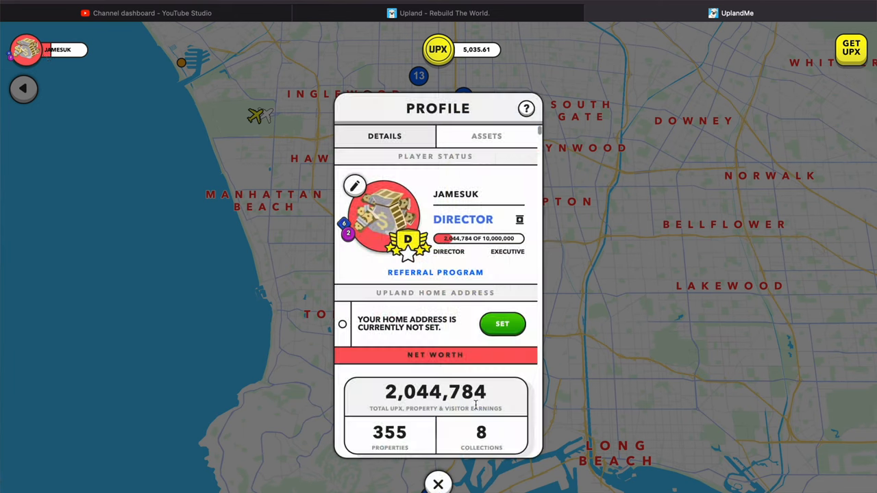
{"action": "scroll", "scroll_direction": "down", "scroll_amount": 3}
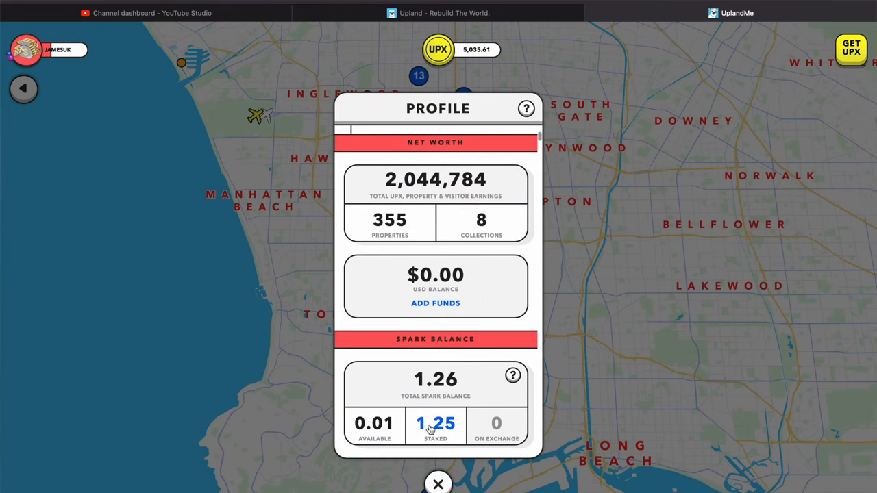
{"action": "left_click", "coordinate": [436, 422]}
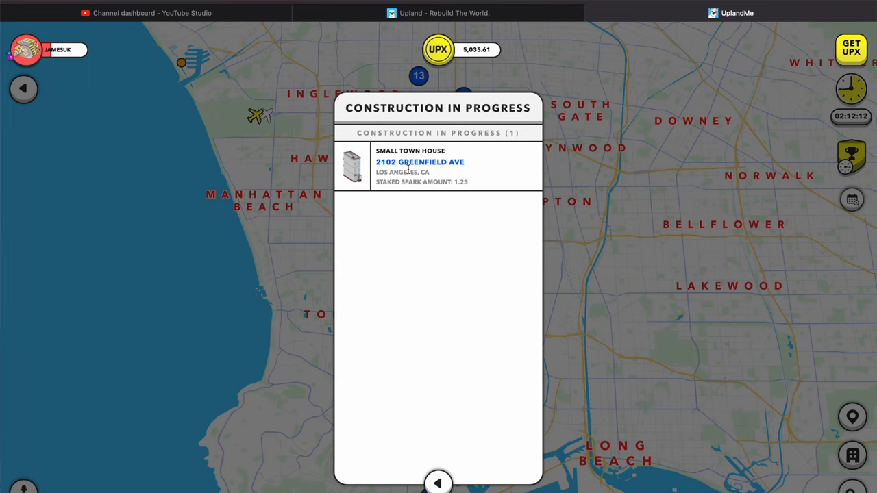
{"action": "mouse_move", "coordinate": [424, 172]}
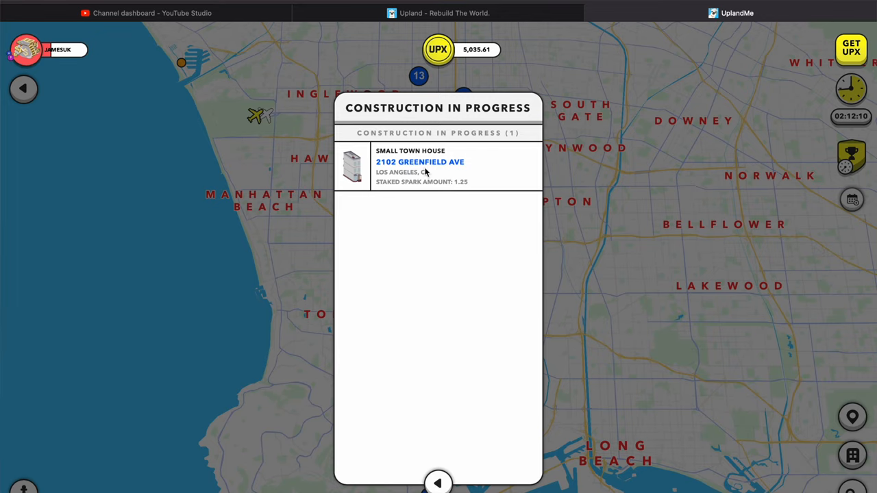
{"action": "left_click", "coordinate": [419, 166]}
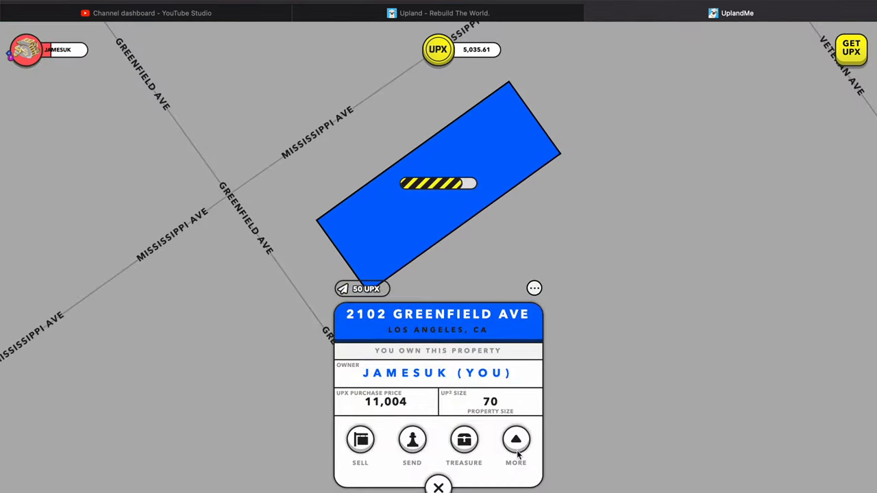
{"action": "left_click", "coordinate": [515, 439]}
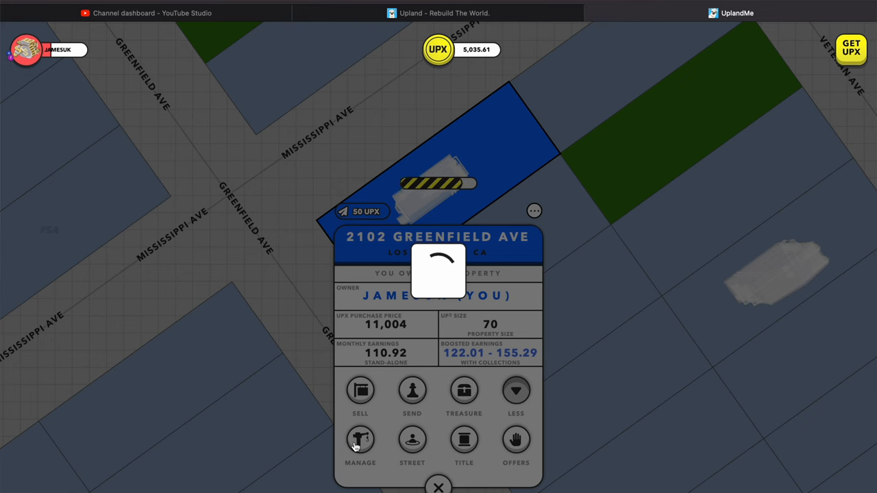
{"action": "left_click", "coordinate": [359, 440]}
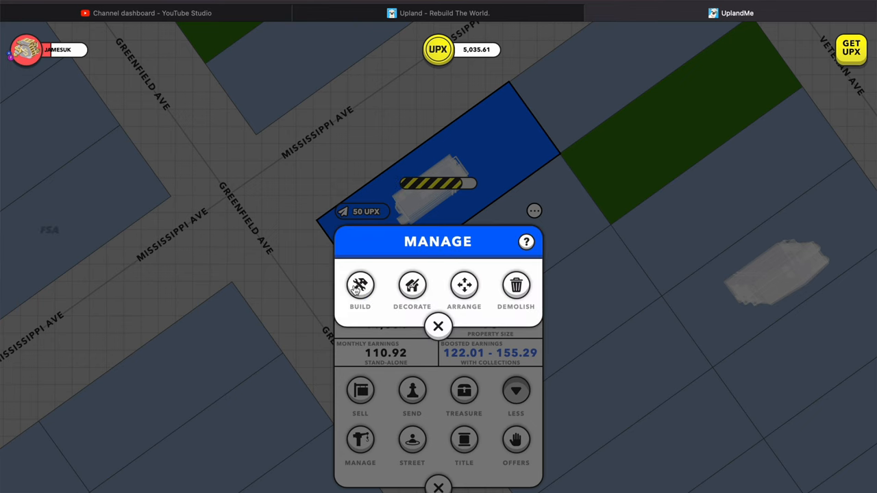
{"action": "left_click", "coordinate": [358, 286]}
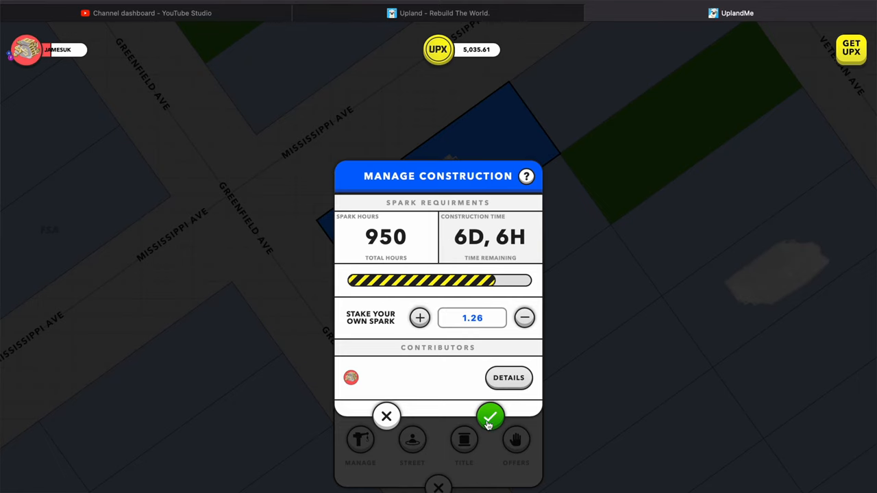
Submit and confirm the new 1.26 Spark stake, then dismiss the success message
{"action": "left_click", "coordinate": [491, 416]}
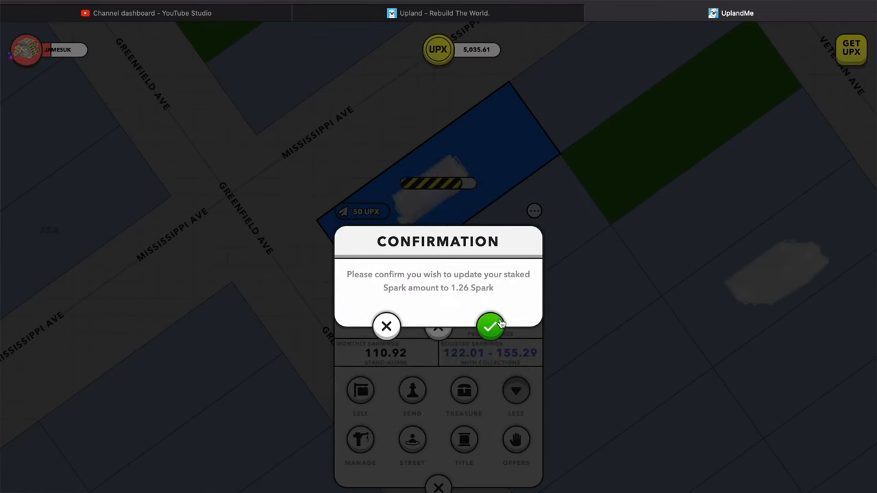
{"action": "left_click", "coordinate": [490, 326]}
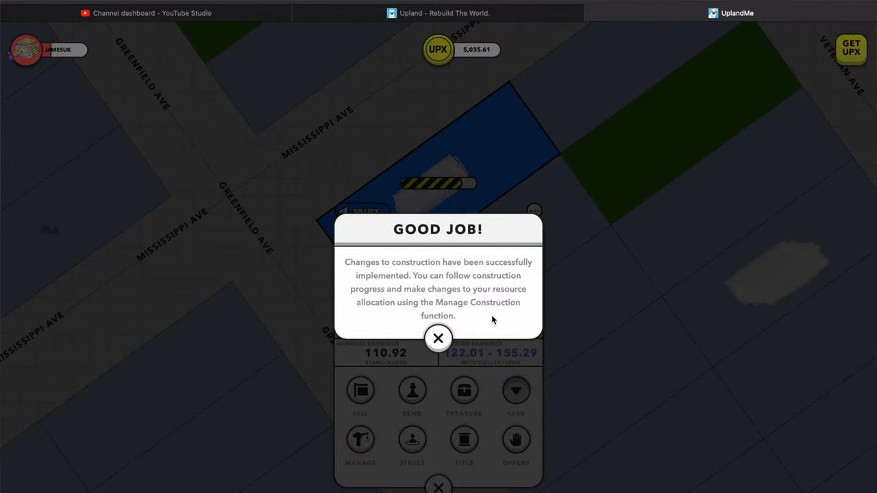
{"action": "left_click", "coordinate": [438, 338]}
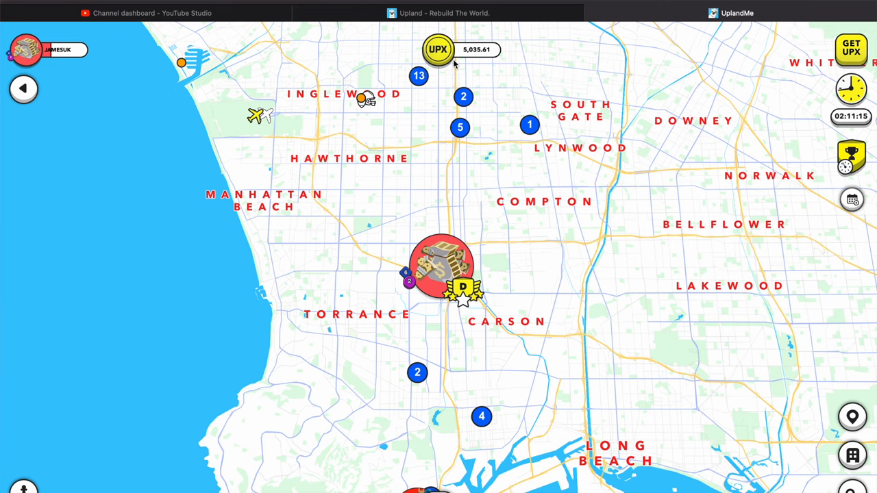